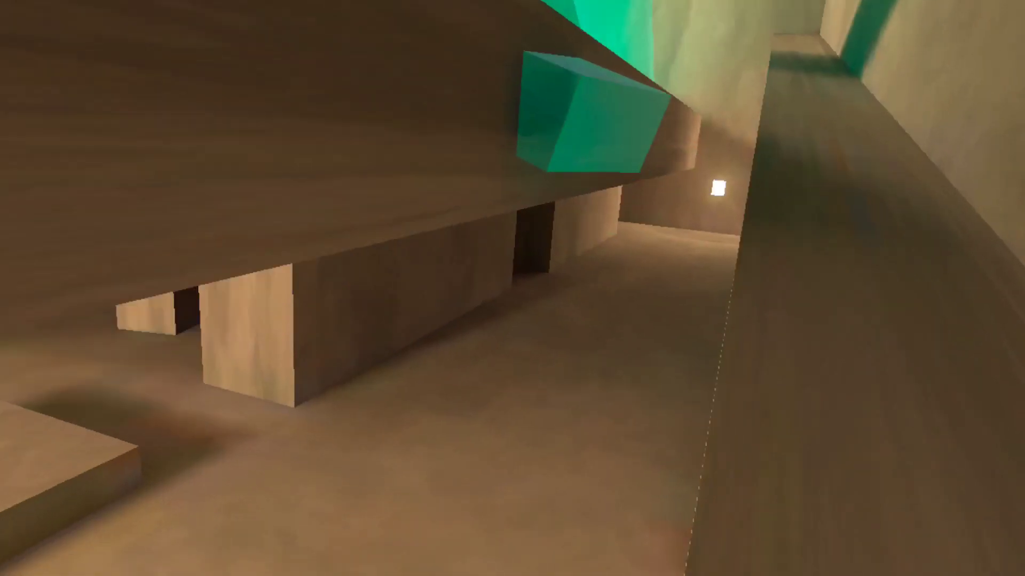
mouse_move(512, 288)
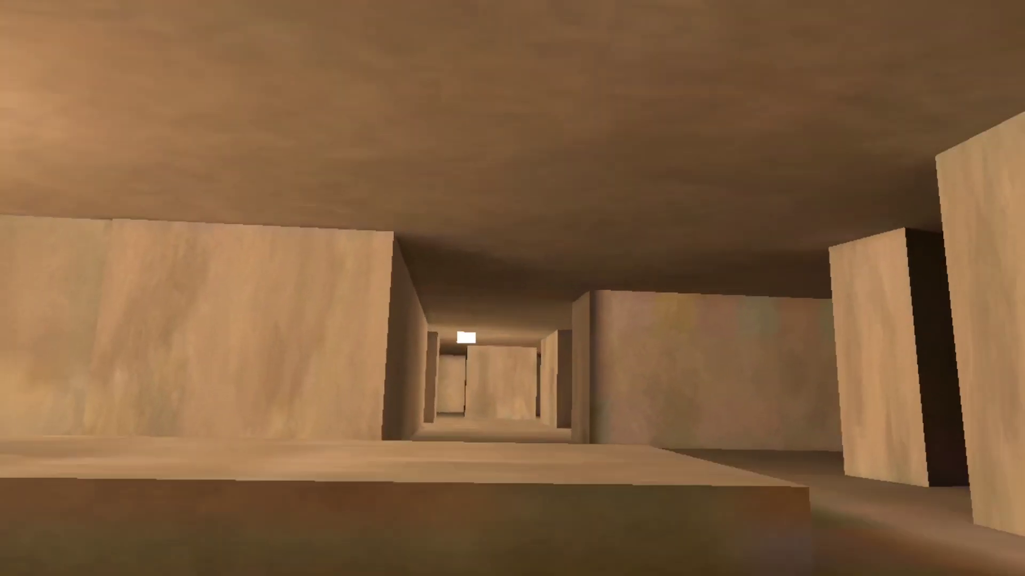